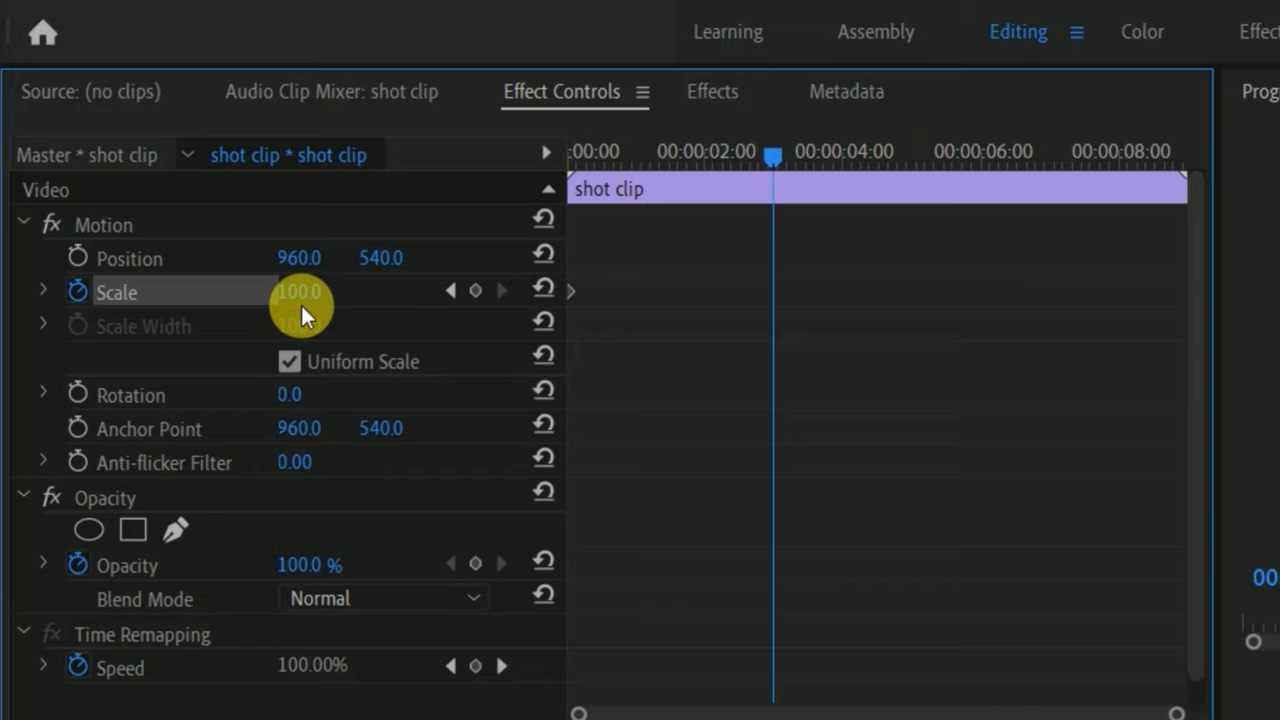
# Drag the Scale value up from 100 to add a zoom-in keyframe near two seconds
pyautogui.moveTo(300, 291); pyautogui.dragTo(320, 291)
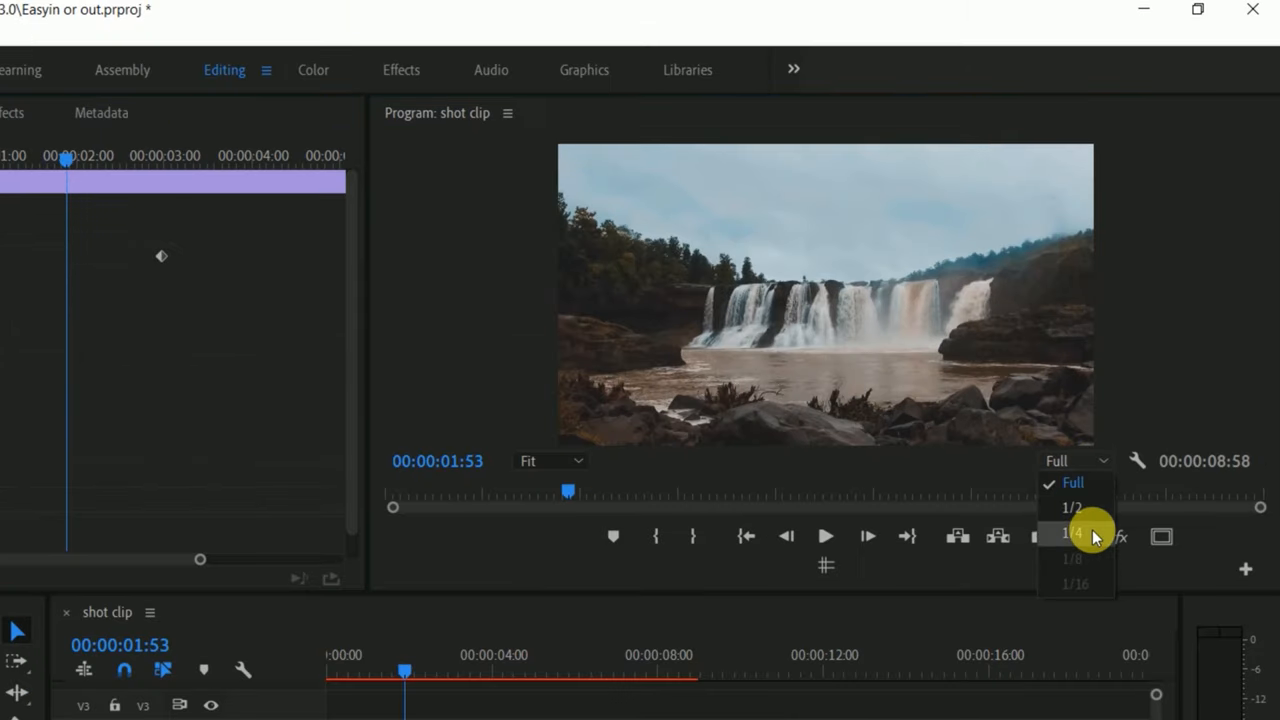
# Set the Program monitor playback resolution to 1/4
pyautogui.click(1073, 531)
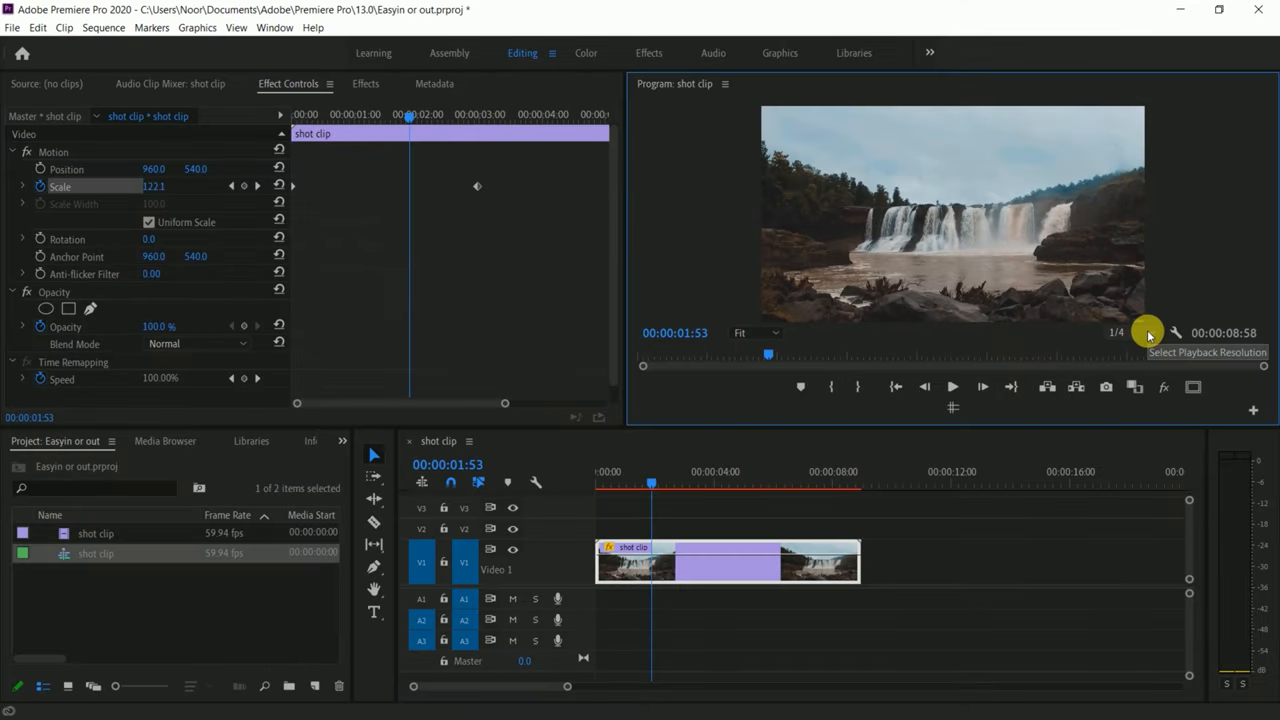
pyautogui.click(1117, 332)
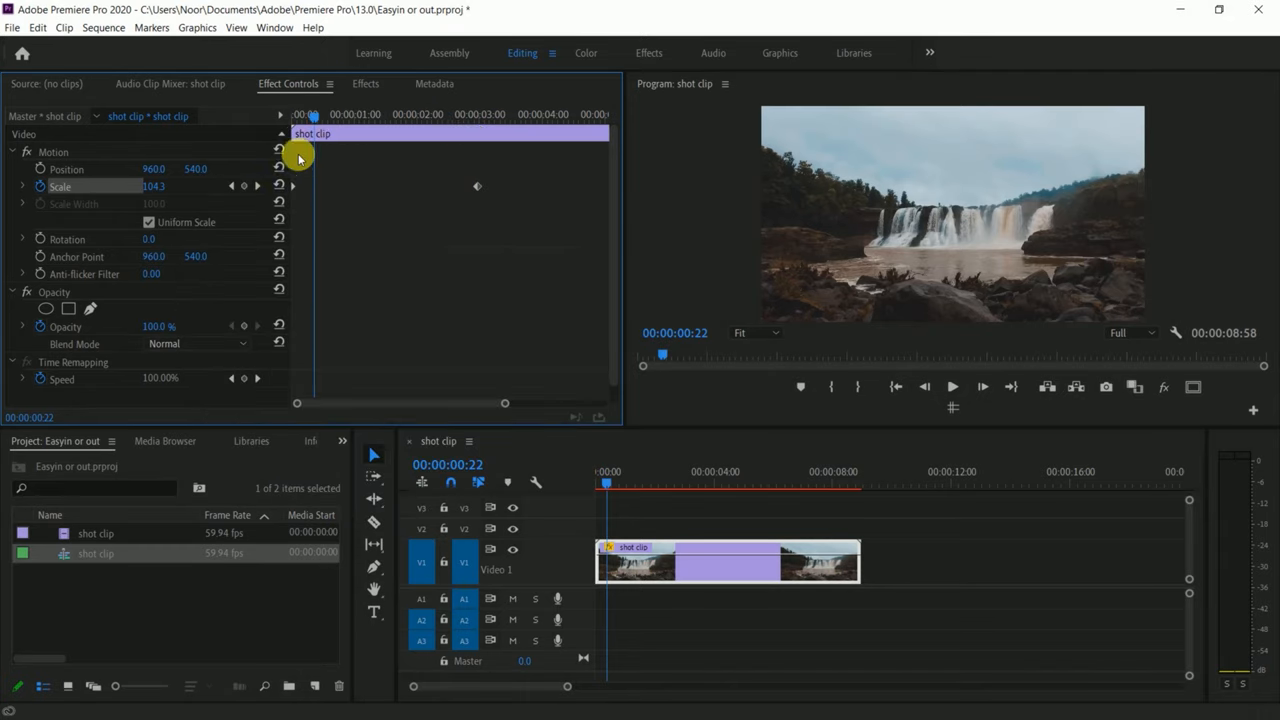
pyautogui.moveTo(458, 178)
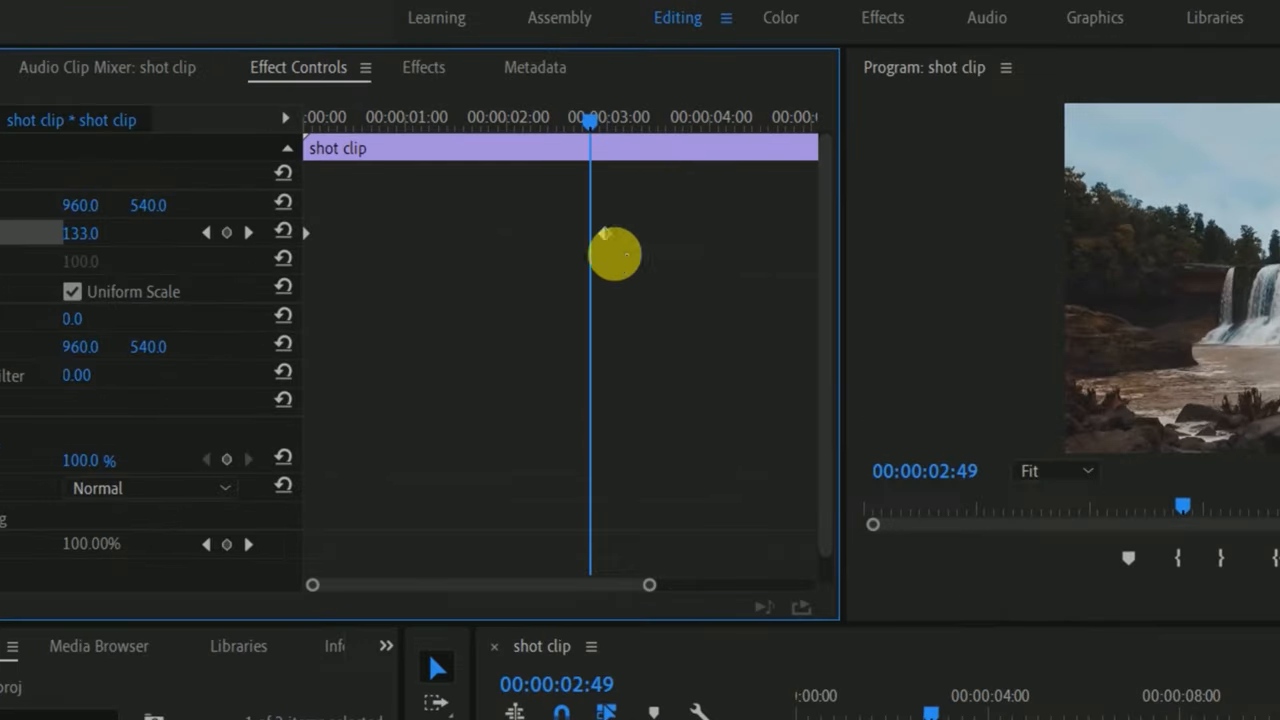
# Set the second Scale keyframe's temporal interpolation to Ease In
pyautogui.rightClick(603, 233)
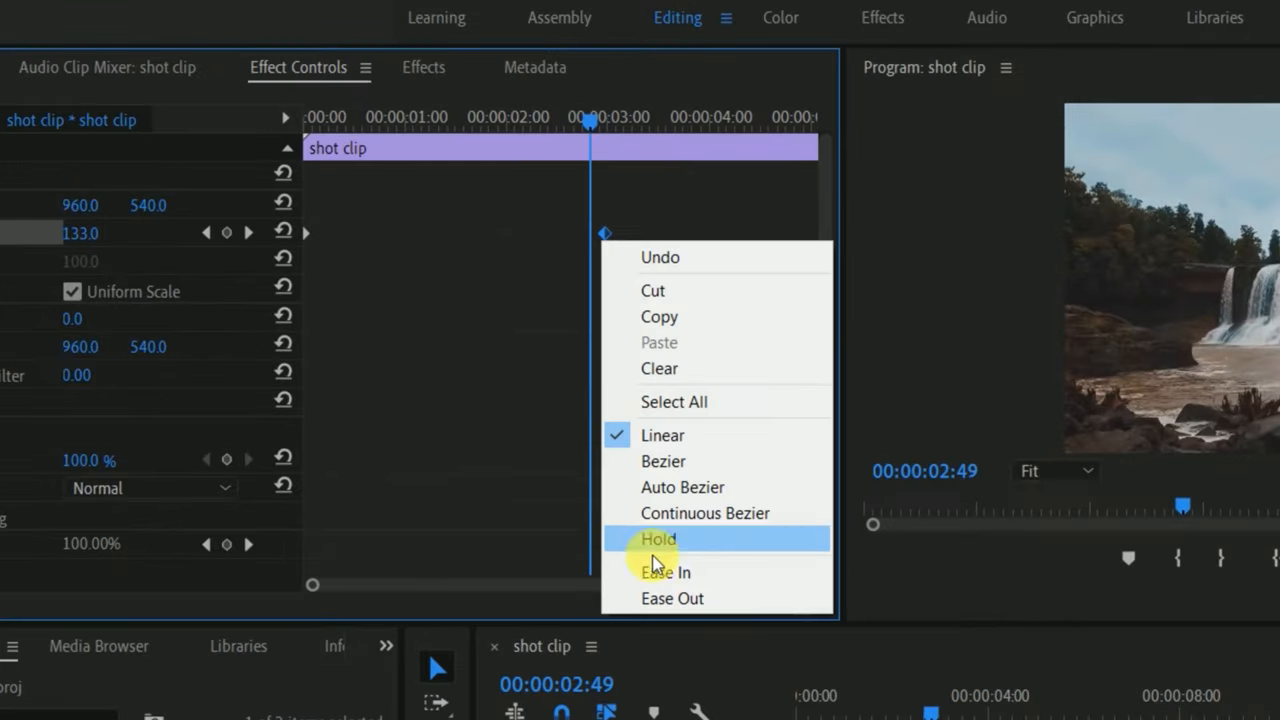
pyautogui.click(658, 539)
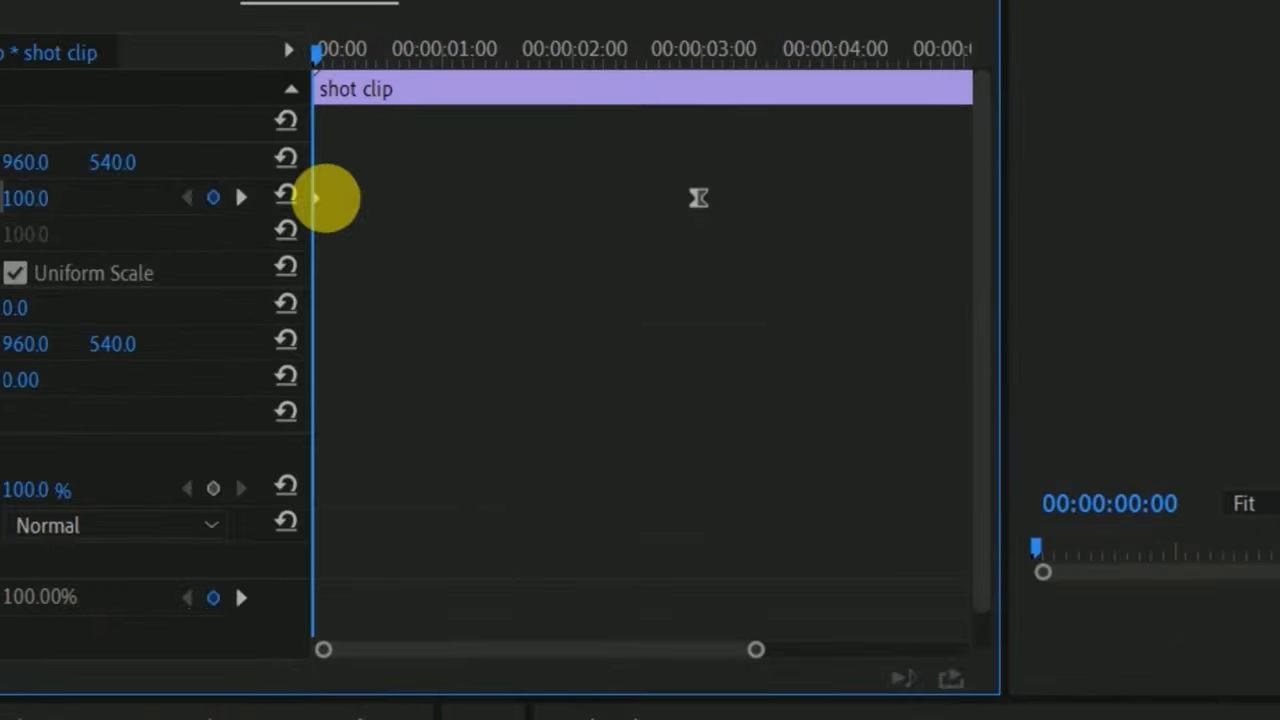
# Set the opening Scale keyframe at 00:00:00:00 to Ease Out
pyautogui.rightClick(320, 197)
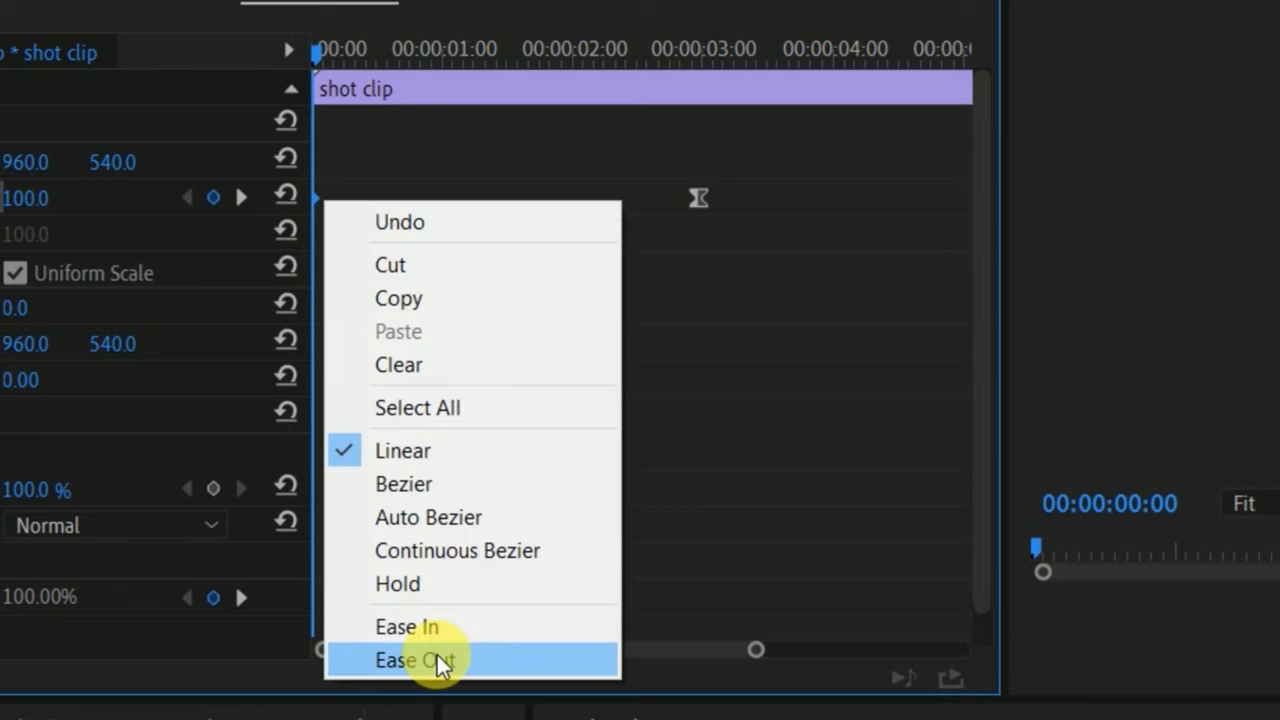
pyautogui.click(414, 660)
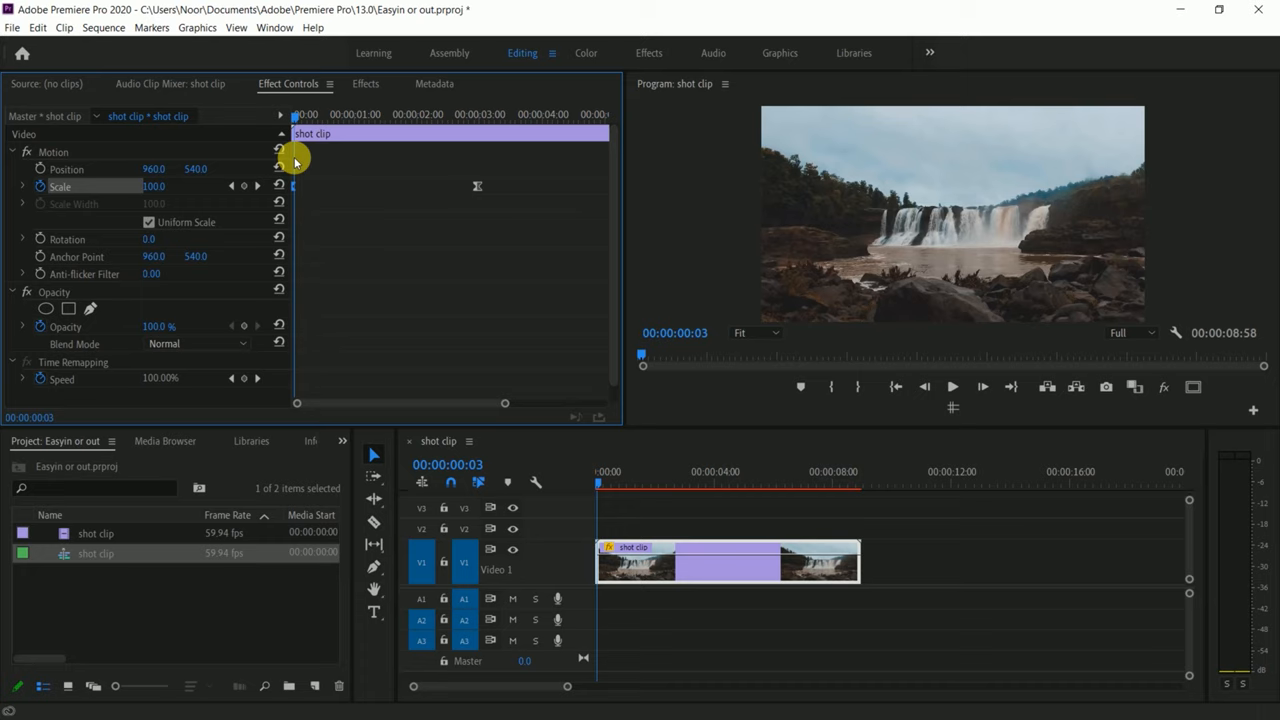
pyautogui.click(294, 118)
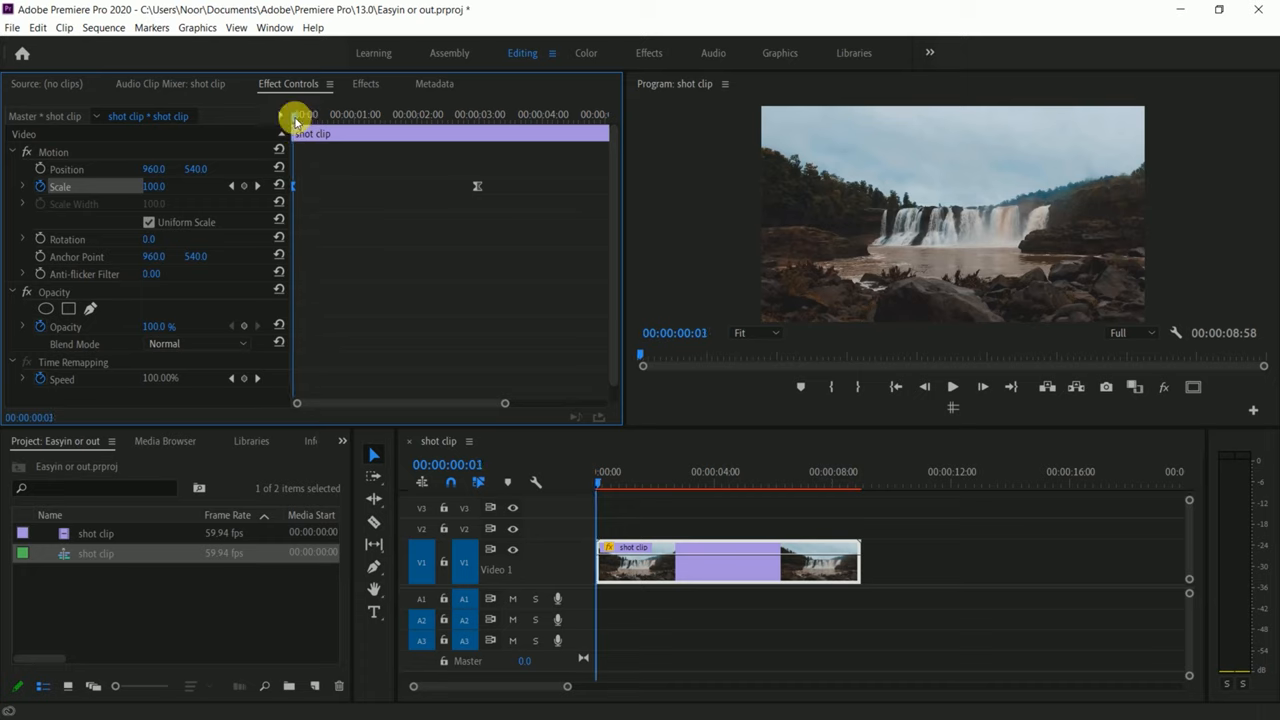